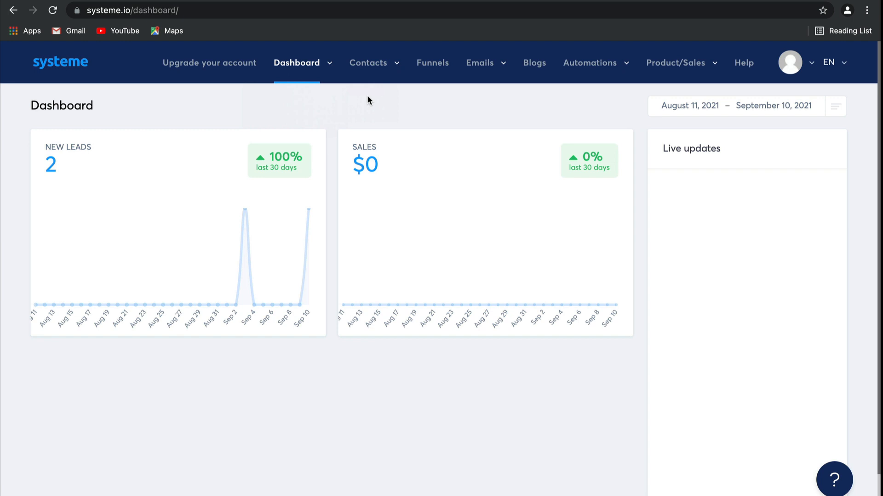
mouse_move(433, 62)
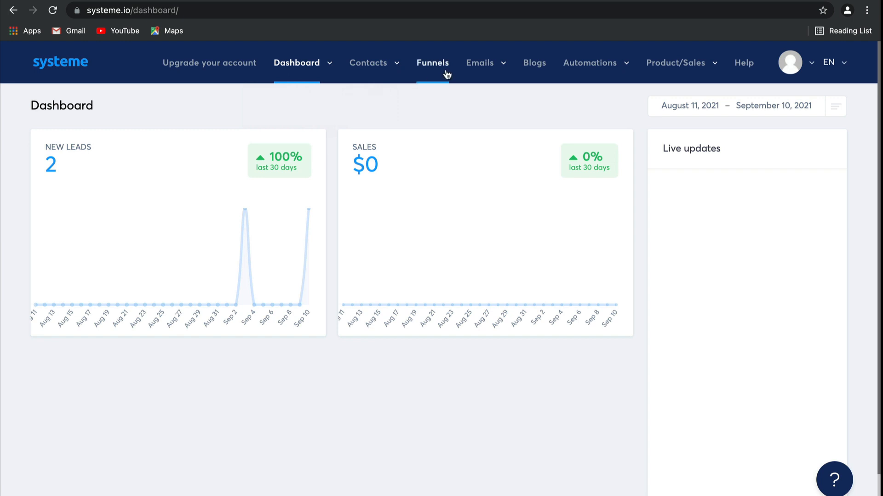
Step: Reach the Funnels list from the dashboard, which shows no funnels yet
left_click(432, 62)
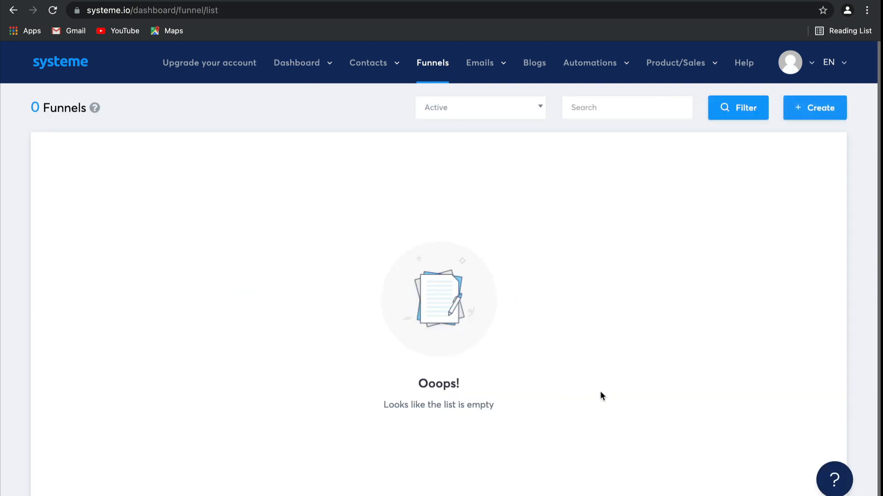
mouse_move(376, 402)
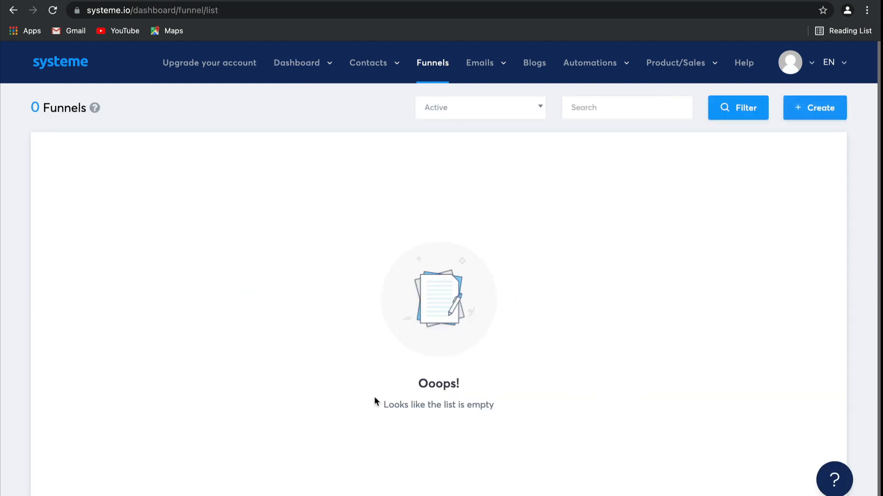
mouse_move(540, 120)
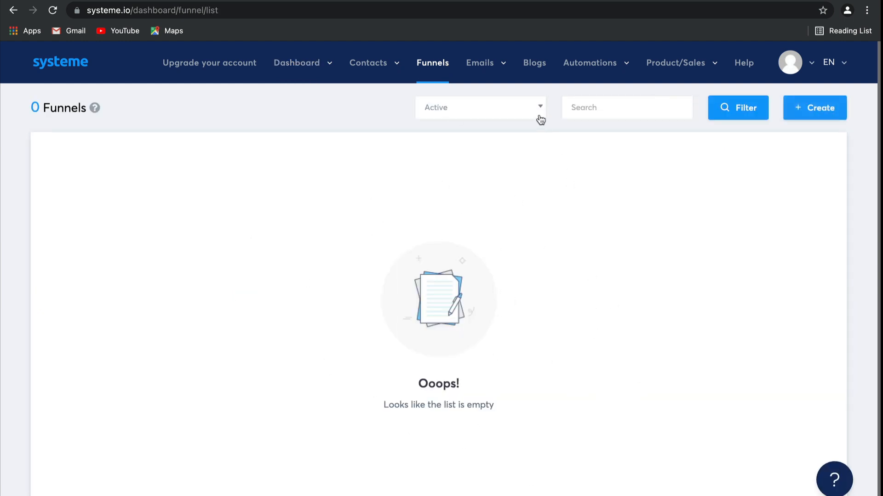
left_click(479, 107)
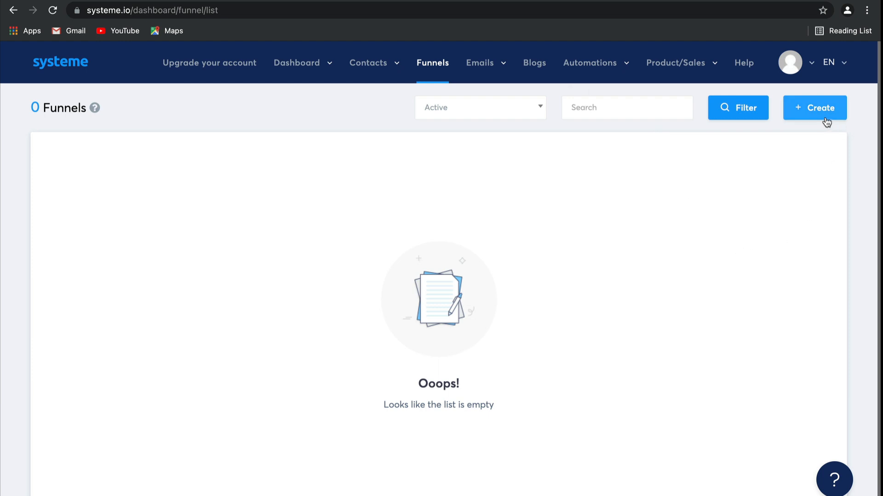
Step: Create a Custom funnel named Test Funnel, keeping U.S. Dollar as the currency
left_click(814, 108)
type("Test Funnel")
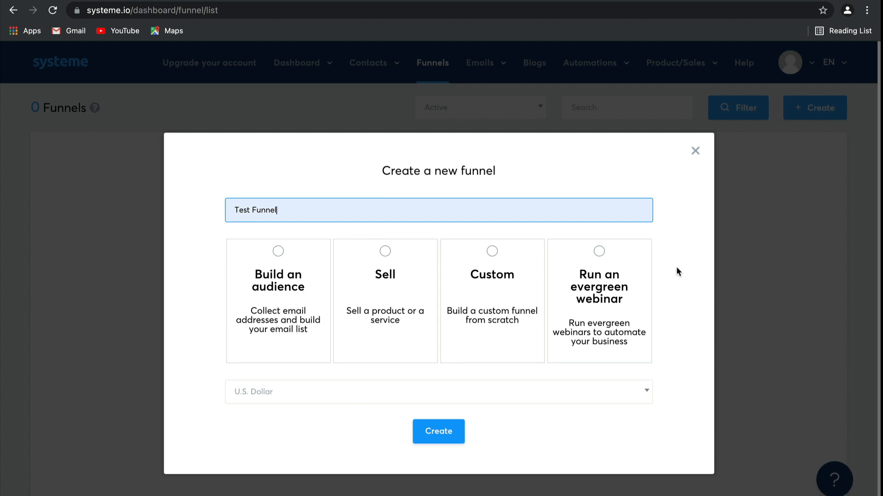
mouse_move(236, 297)
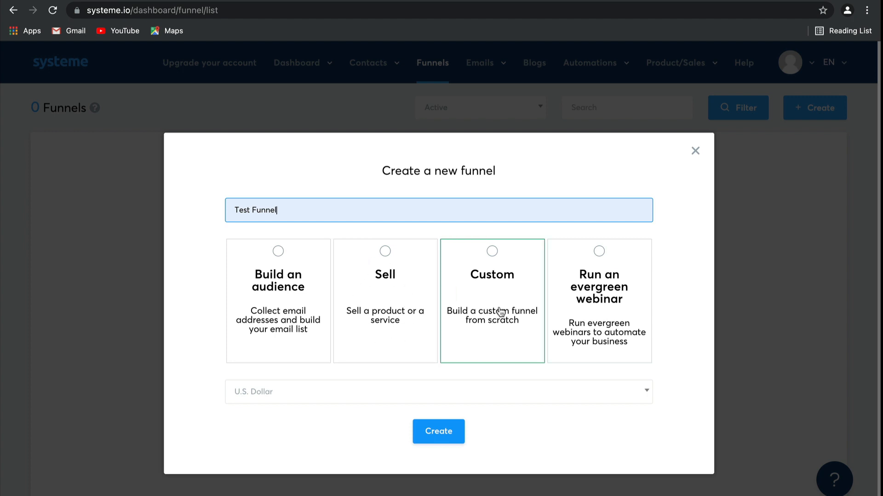
mouse_move(517, 340)
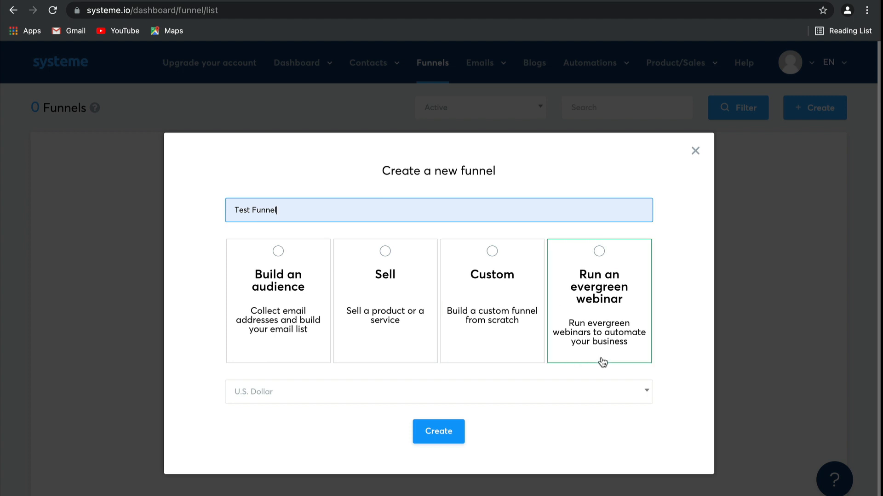
mouse_move(628, 351)
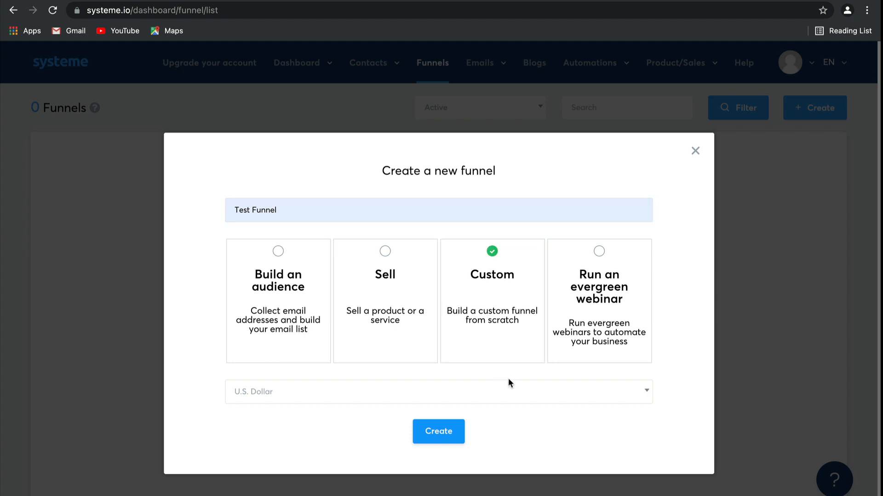
mouse_move(510, 395)
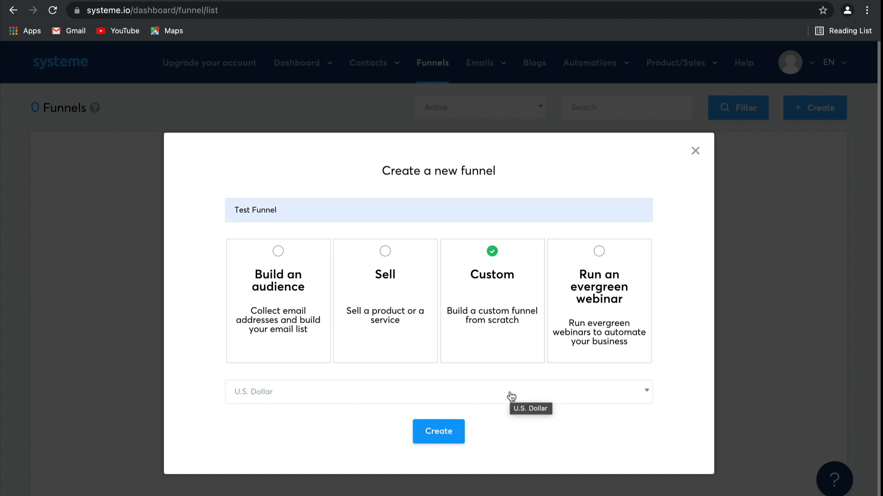
left_click(438, 392)
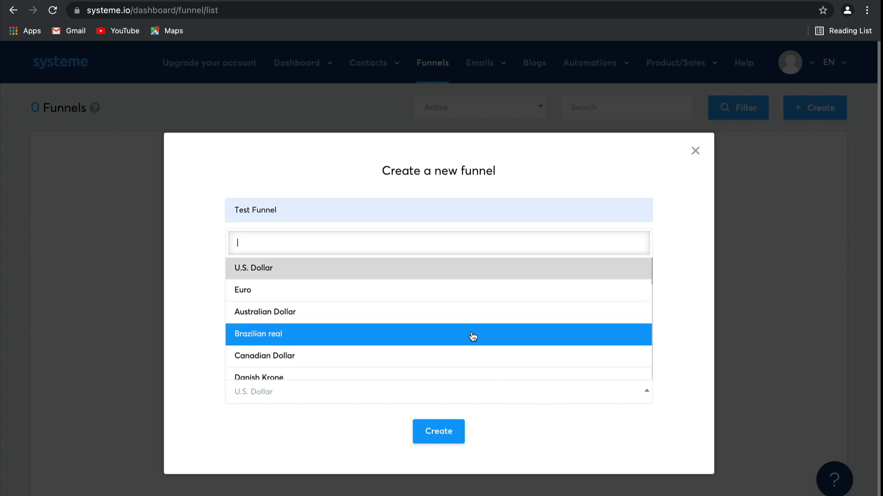
scroll("down", 3)
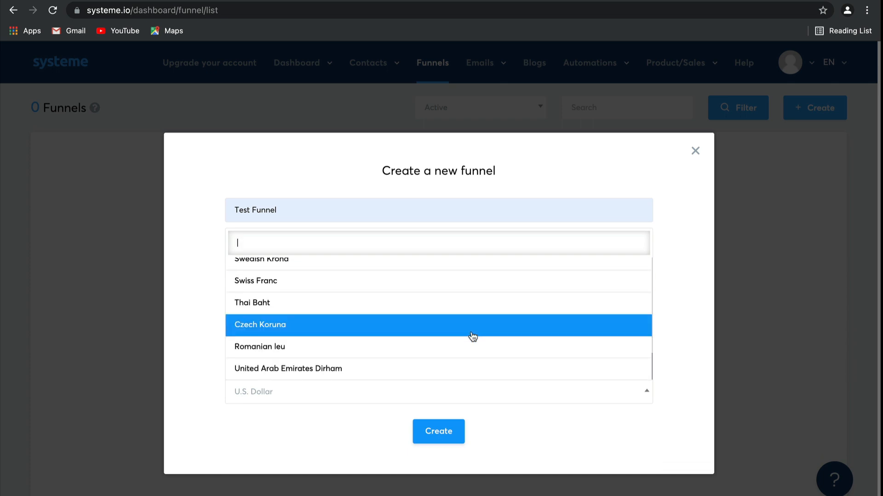
left_click(491, 302)
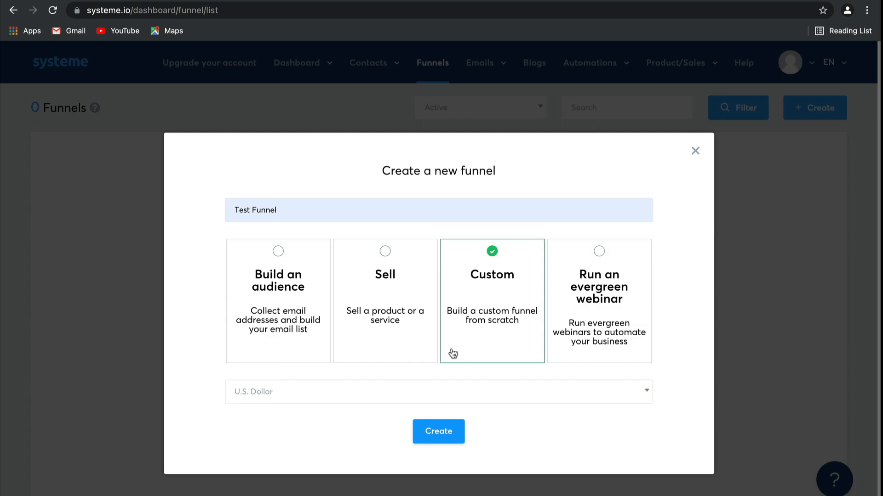
left_click(438, 432)
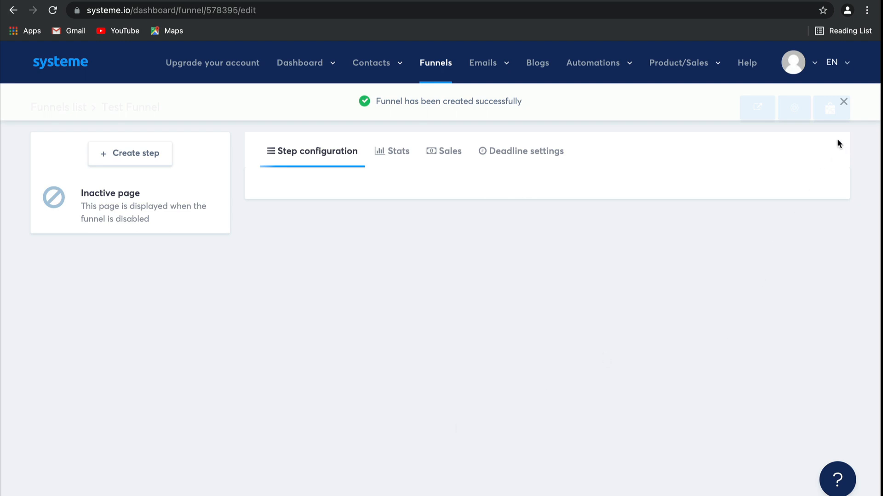
mouse_move(831, 107)
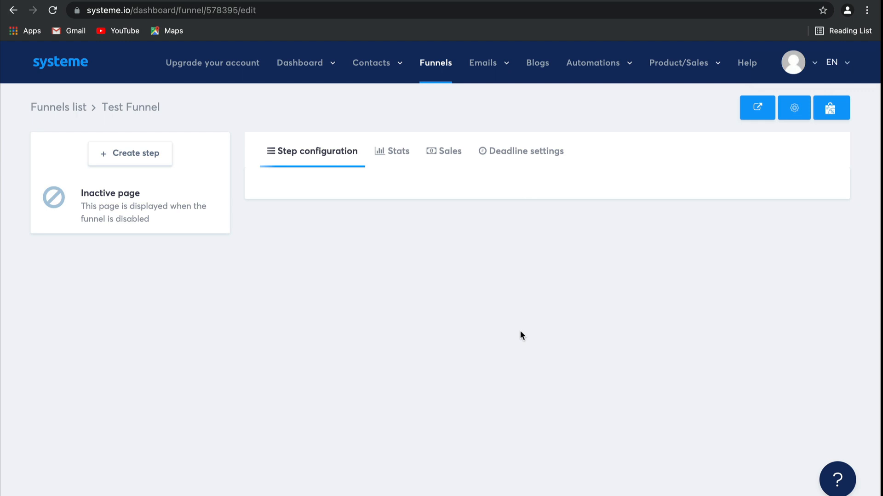
mouse_move(130, 154)
type("s")
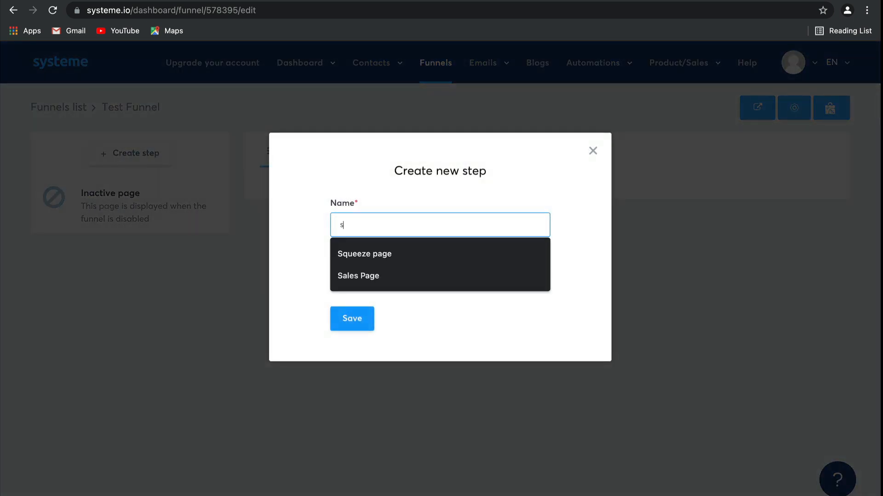
Step: Save a new step named Squeeze page with the Squeeze page type
left_click(364, 254)
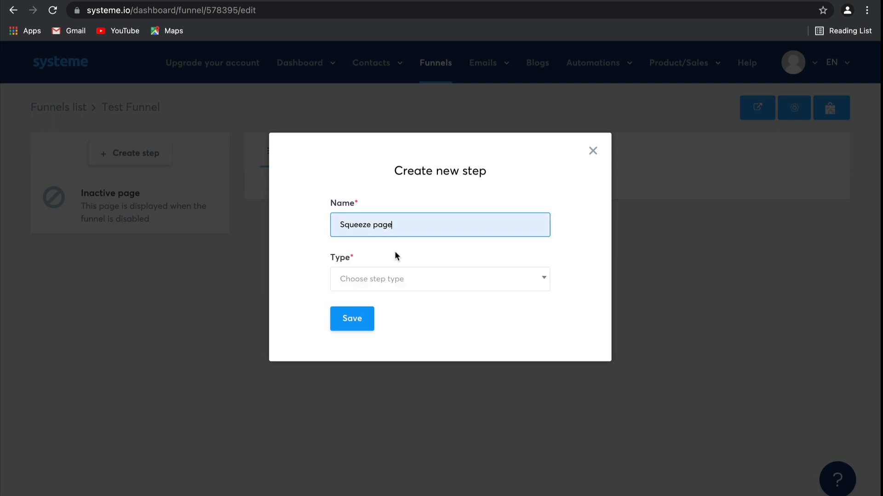
left_click(440, 279)
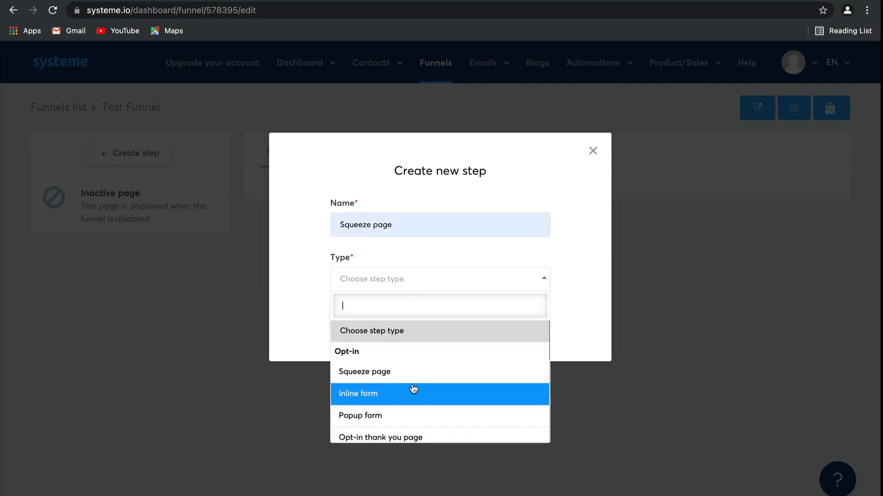
left_click(365, 372)
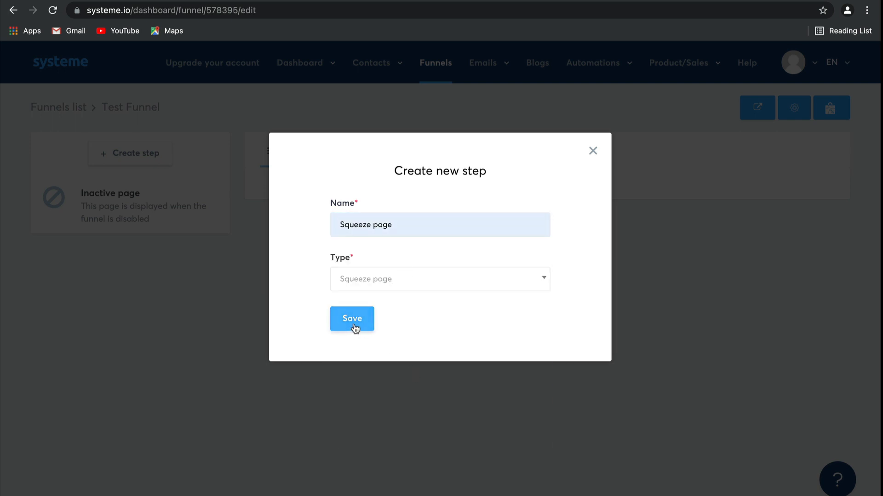
left_click(352, 319)
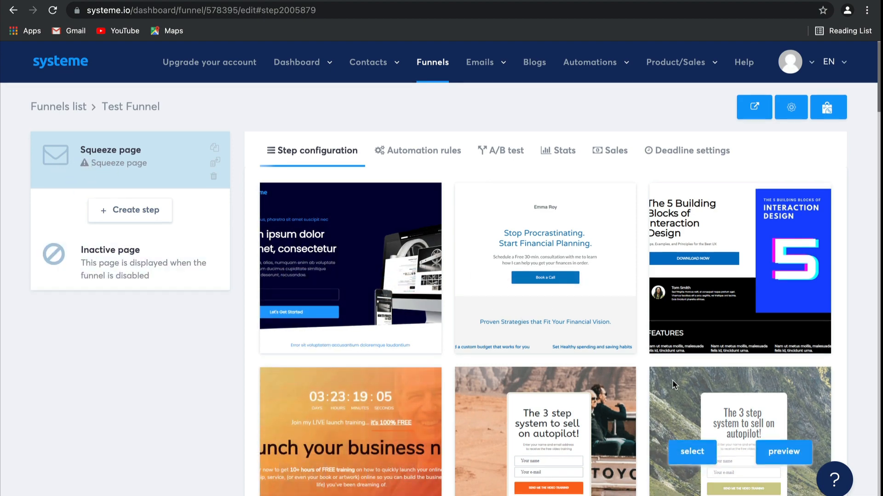
scroll("down", 3)
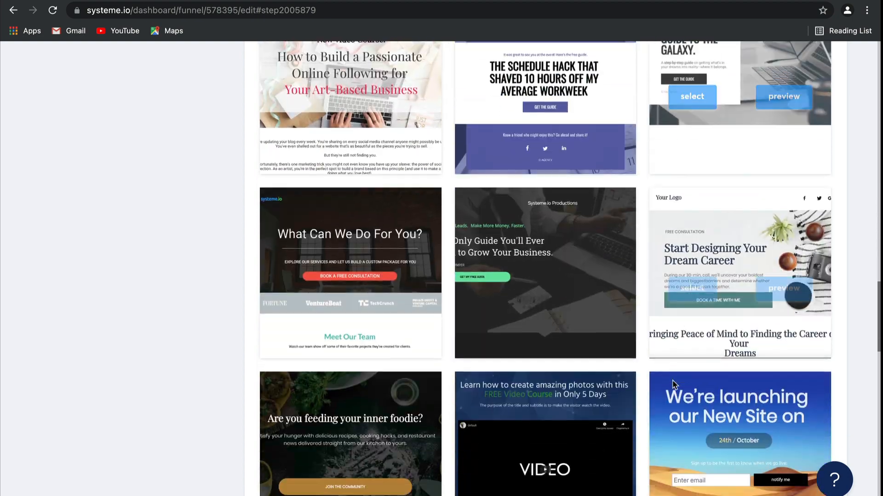
scroll("down", 3)
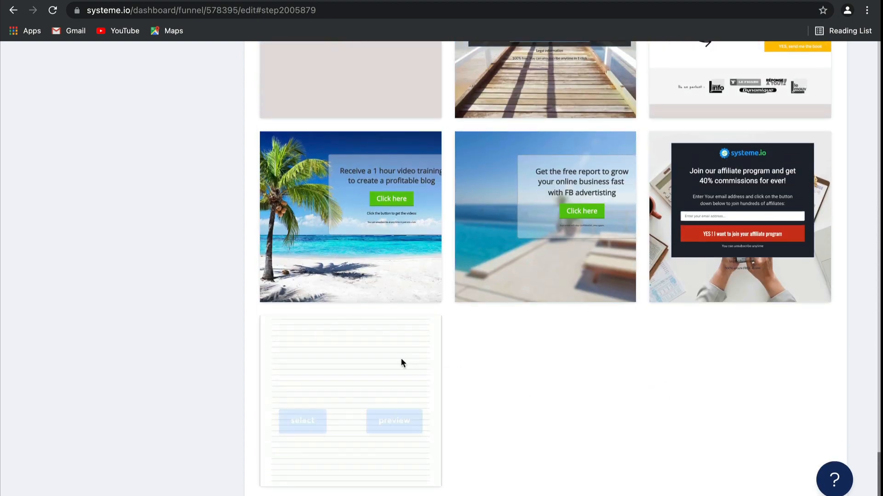
scroll("down", 3)
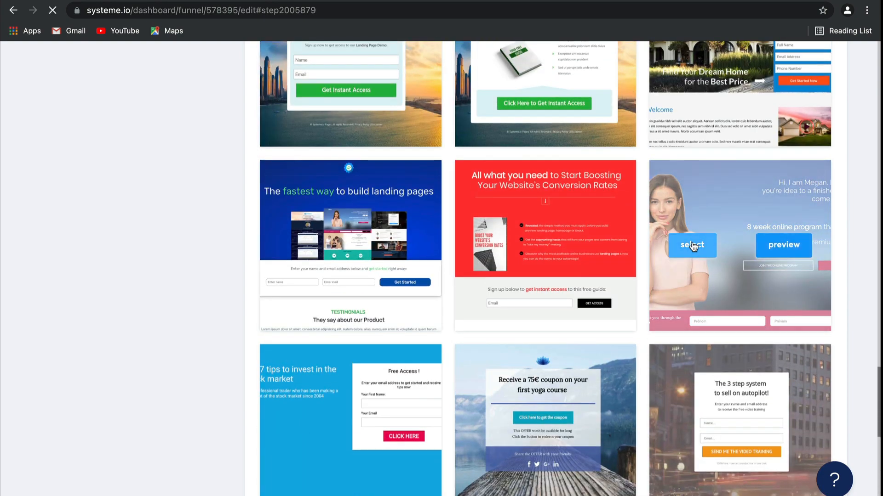
Step: Choose the woman's-photo template, get the public link, and view automation rules
left_click(691, 246)
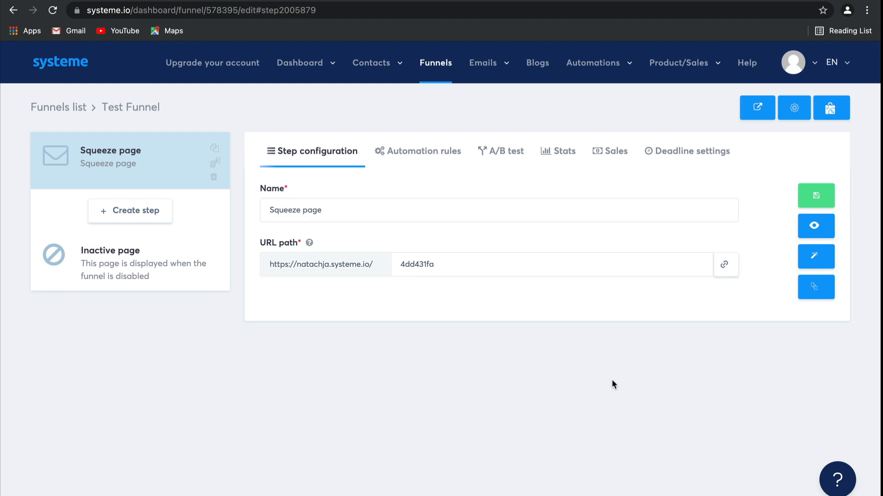
mouse_move(334, 160)
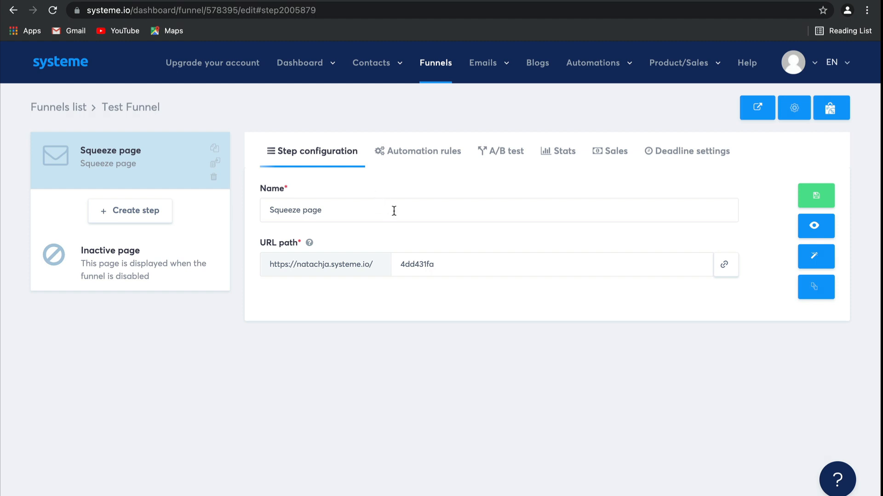
left_click(395, 209)
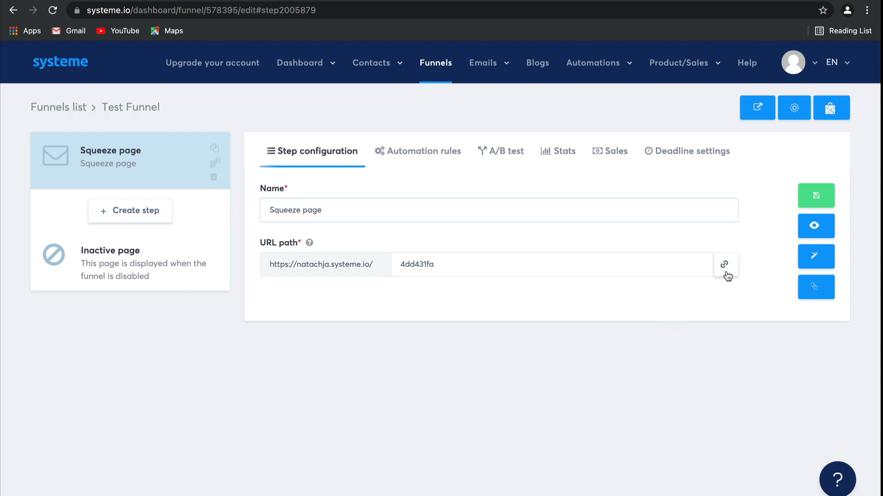
mouse_move(440, 171)
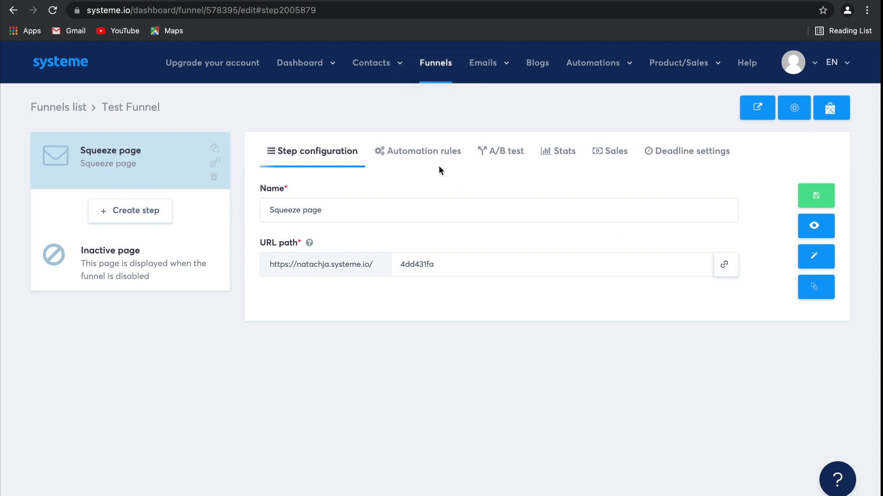
left_click(418, 151)
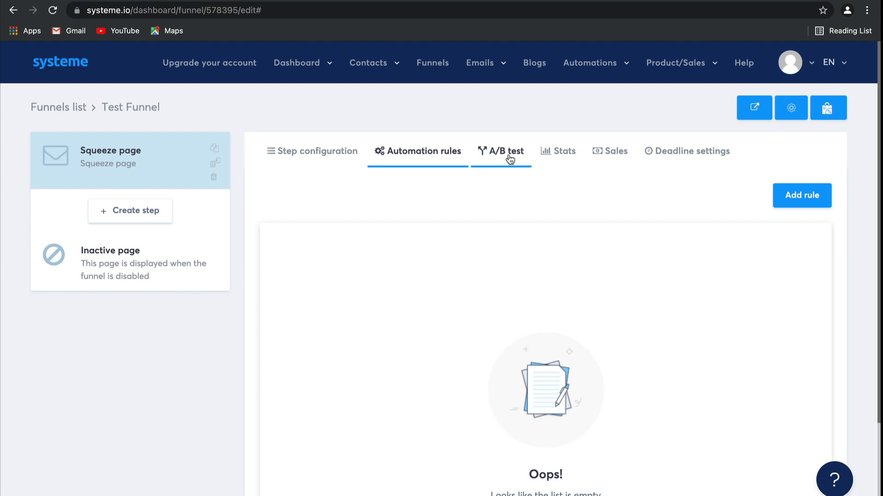
Step: Review the step's A/B test options, stats, and empty sales list
left_click(505, 151)
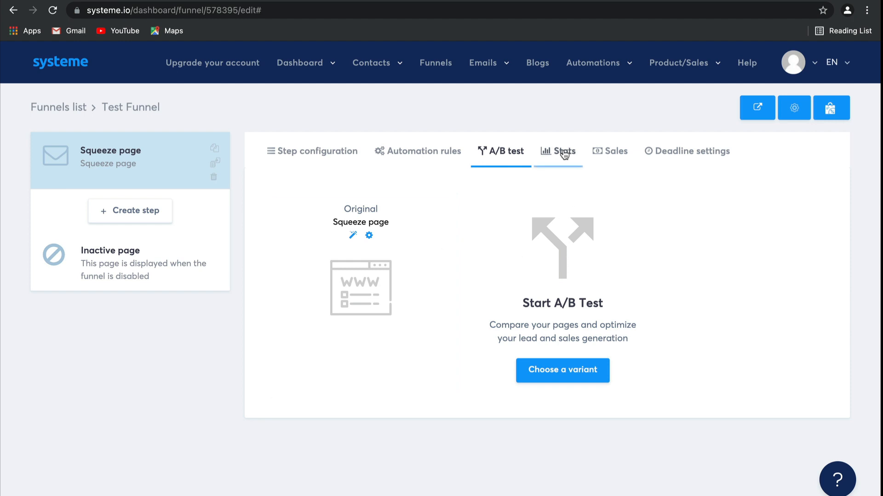
left_click(557, 151)
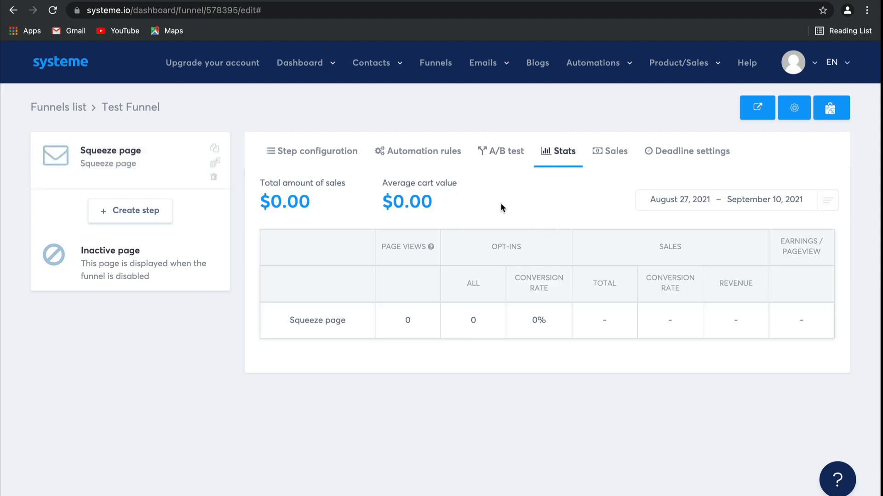
mouse_move(401, 232)
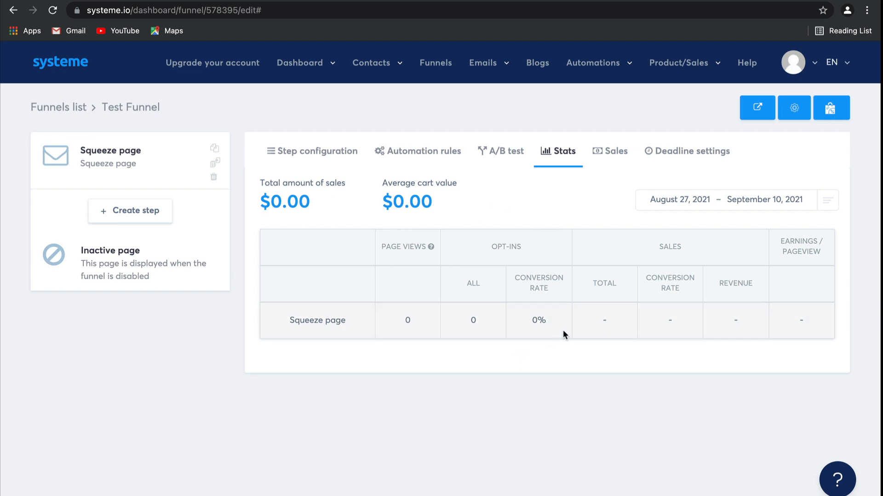
mouse_move(664, 301)
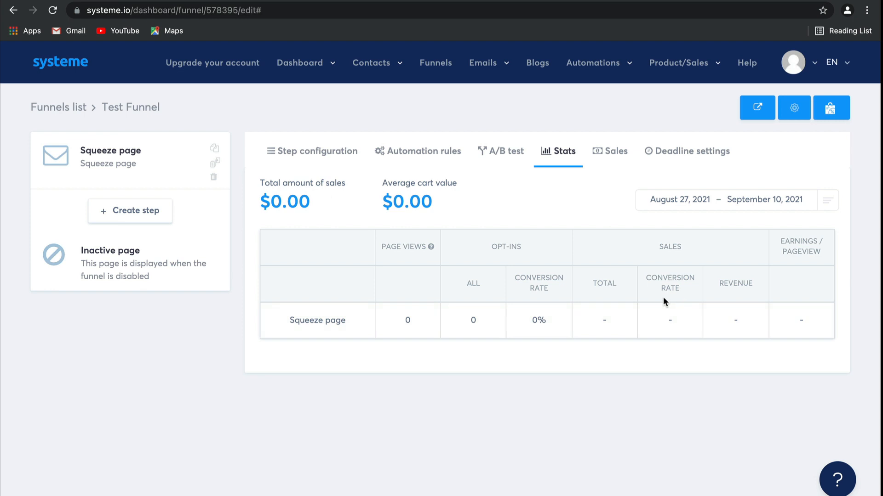
left_click(610, 151)
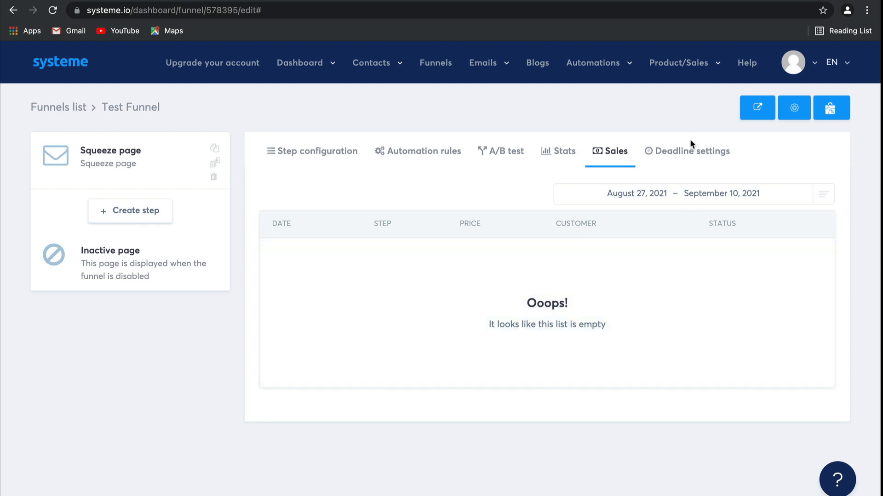
Step: Review the Squeeze page step's deadline settings, leaving the feature disabled
left_click(686, 150)
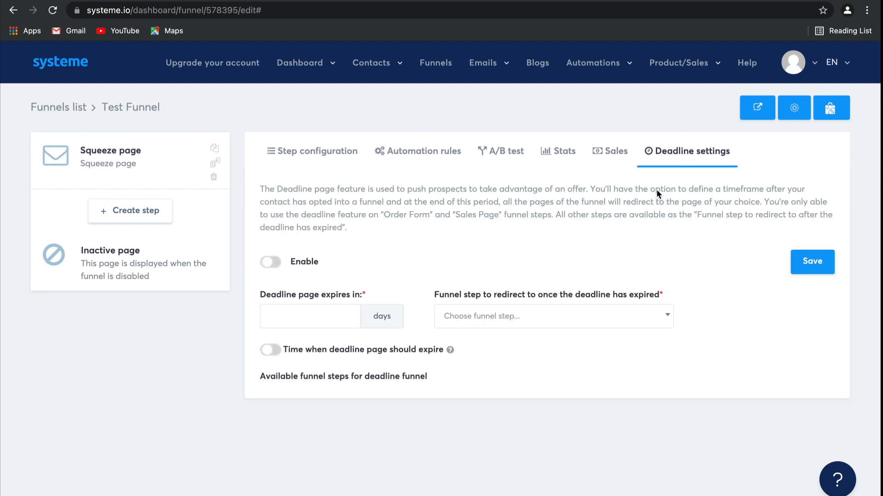
mouse_move(644, 241)
type("t")
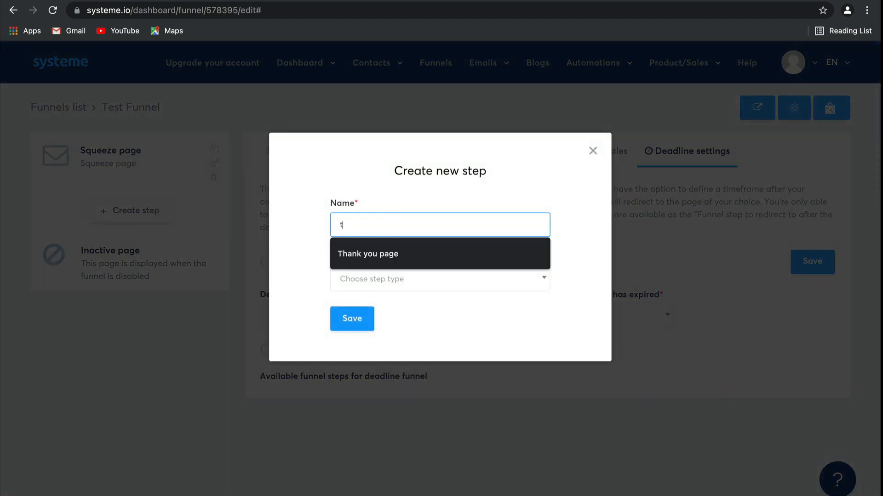
Step: Create the Thank you page step with the Opt-in thank you page type
left_click(440, 280)
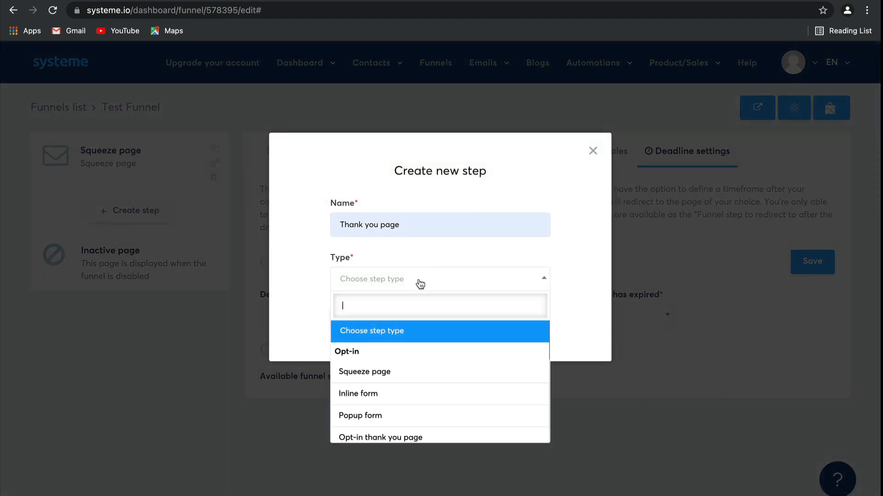
left_click(380, 438)
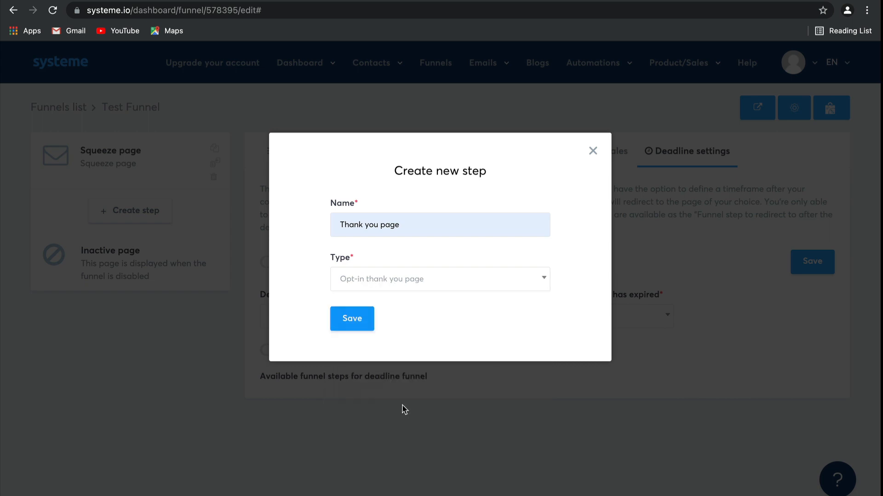
left_click(353, 319)
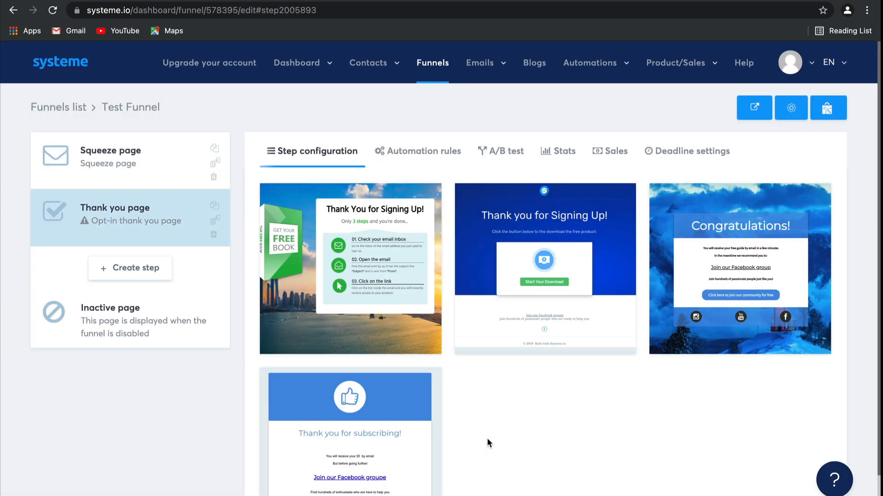
mouse_move(135, 207)
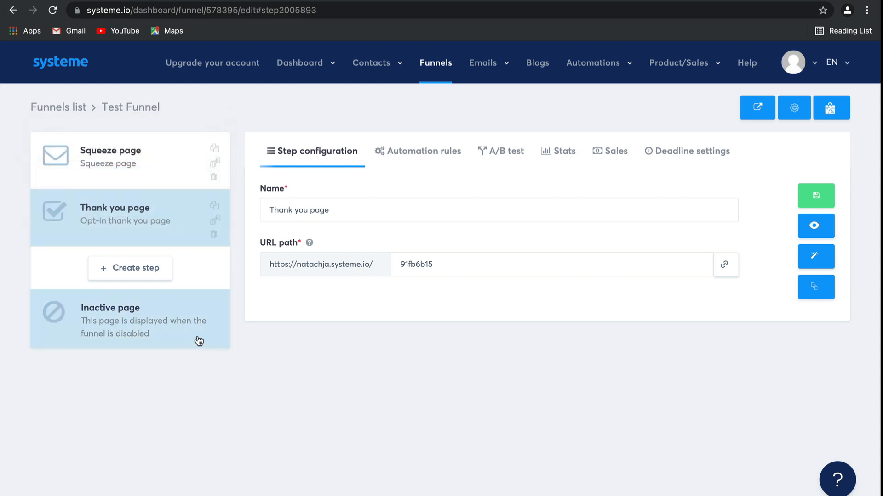
left_click(816, 256)
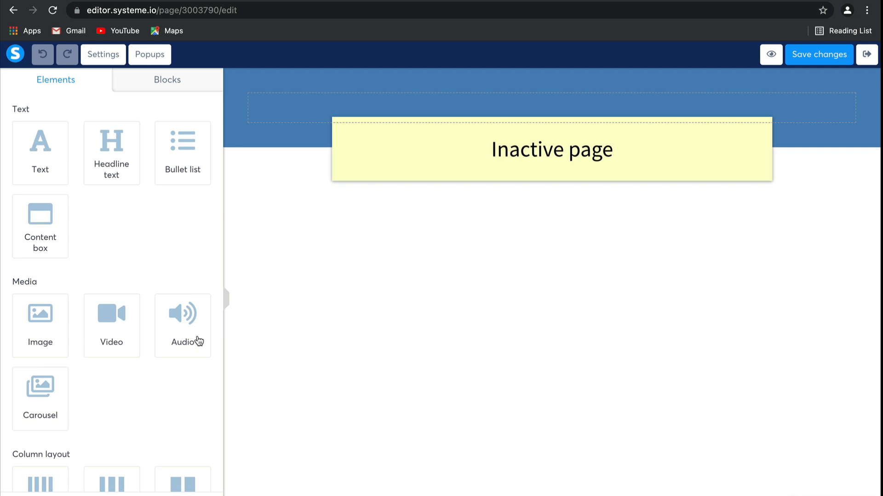
mouse_move(455, 337)
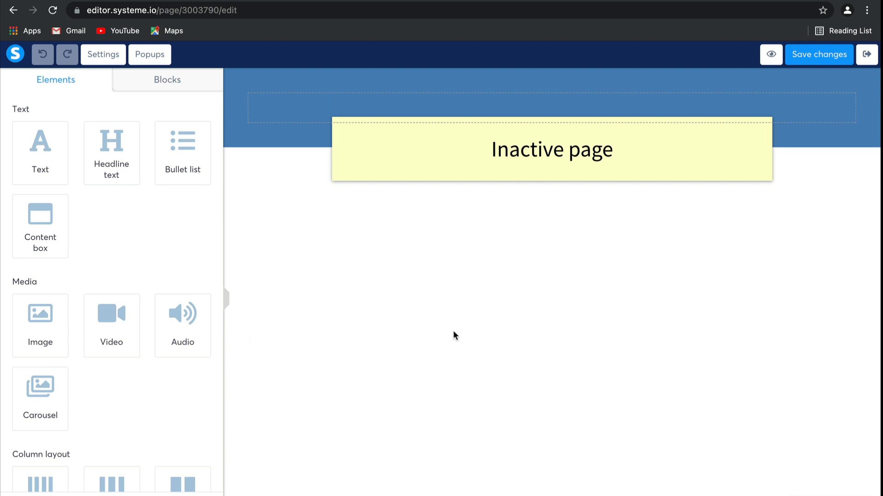
mouse_move(646, 311)
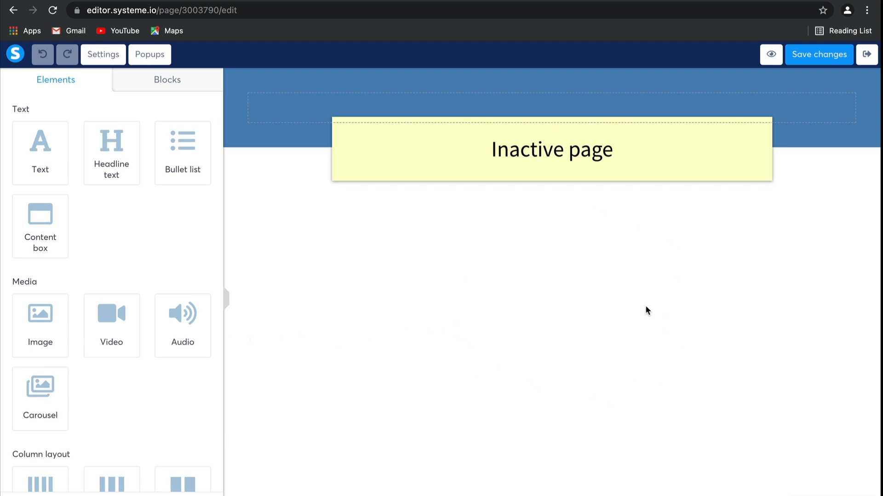
mouse_move(648, 241)
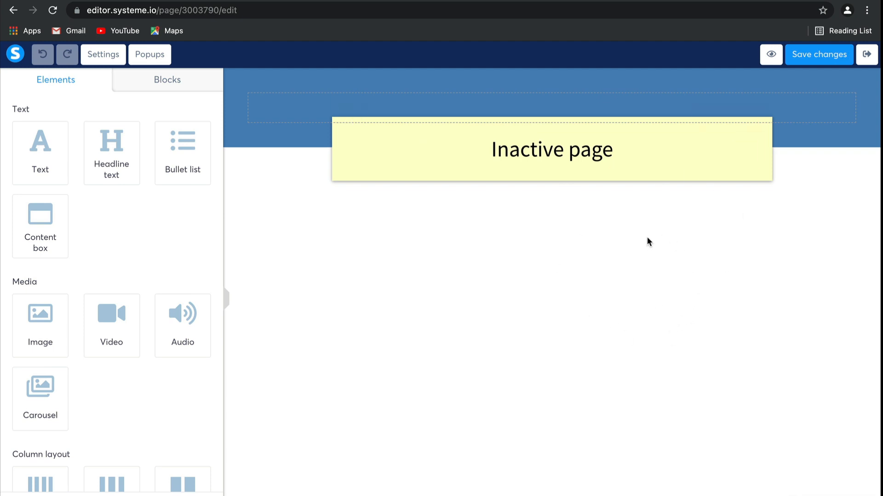
mouse_move(622, 363)
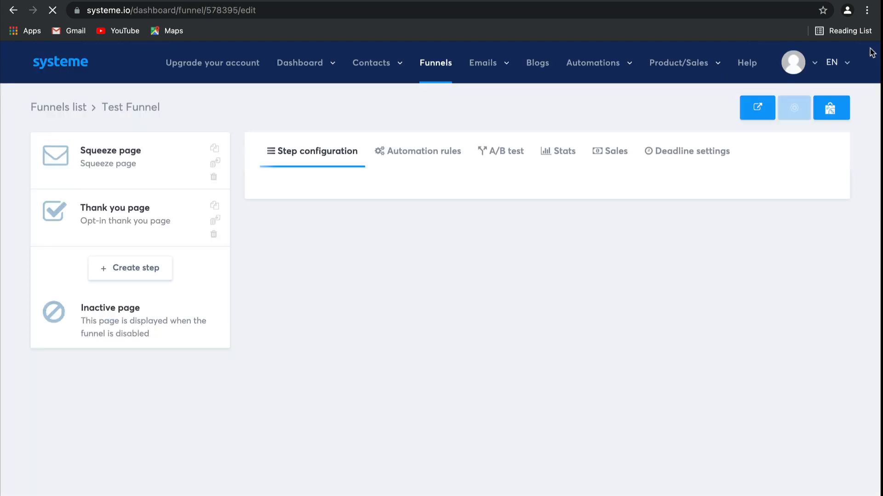
Step: Review the Test Funnel's name, domain and currency in Edit funnel, then close without changes
left_click(112, 157)
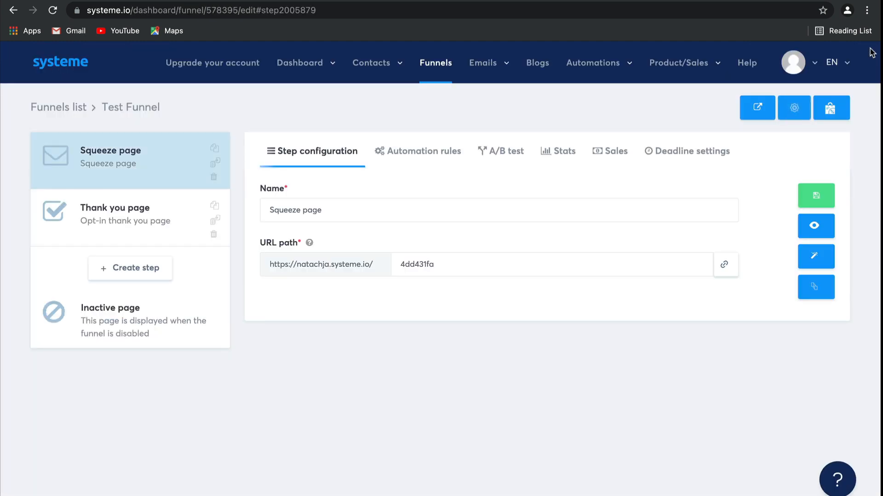
left_click(793, 108)
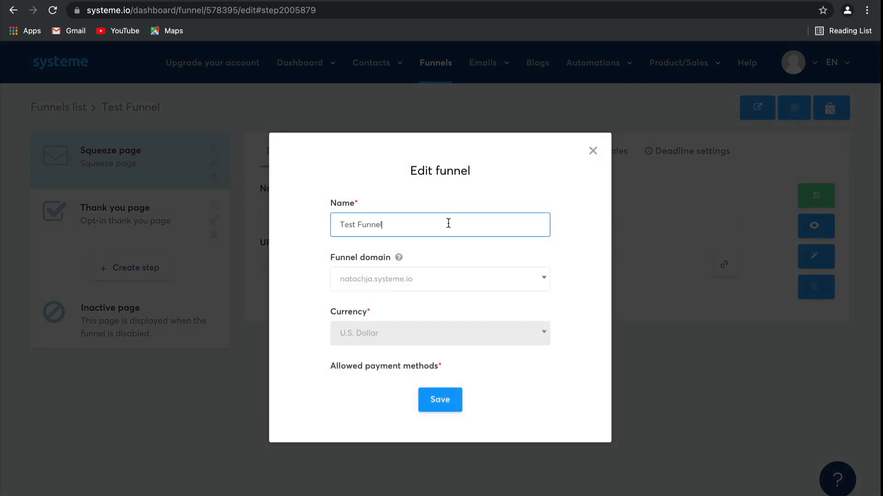
left_click(439, 278)
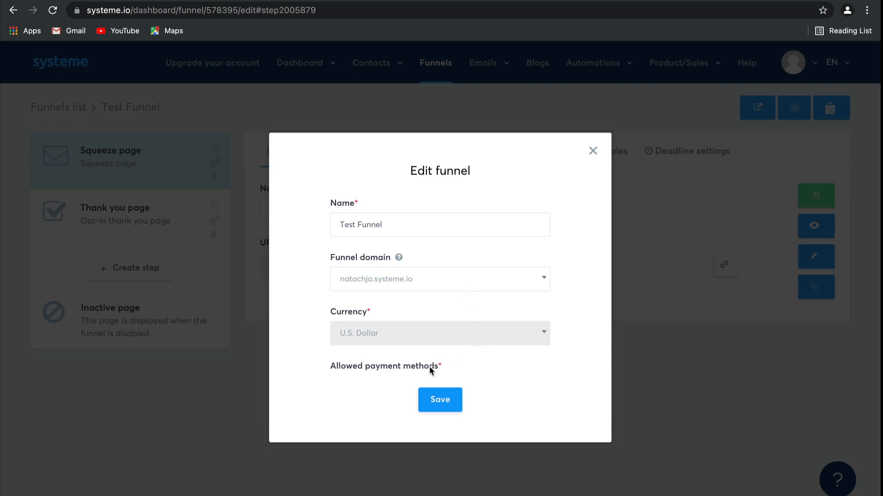
mouse_move(459, 369)
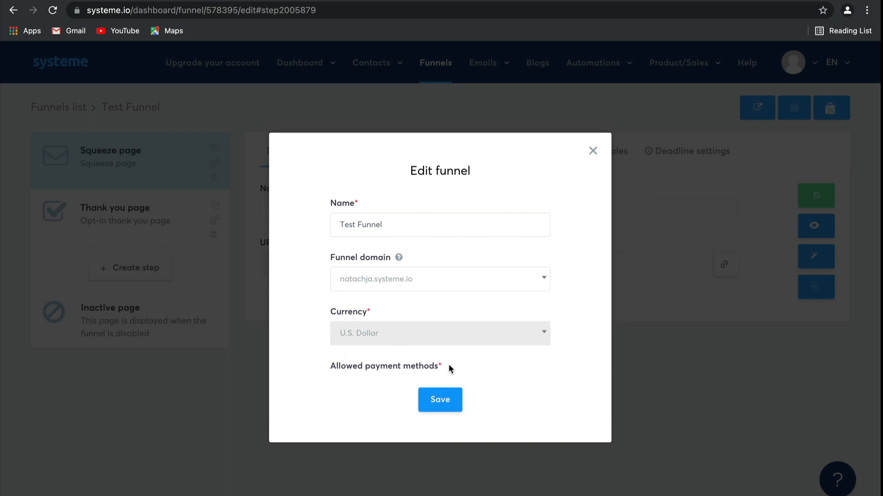
left_click(440, 400)
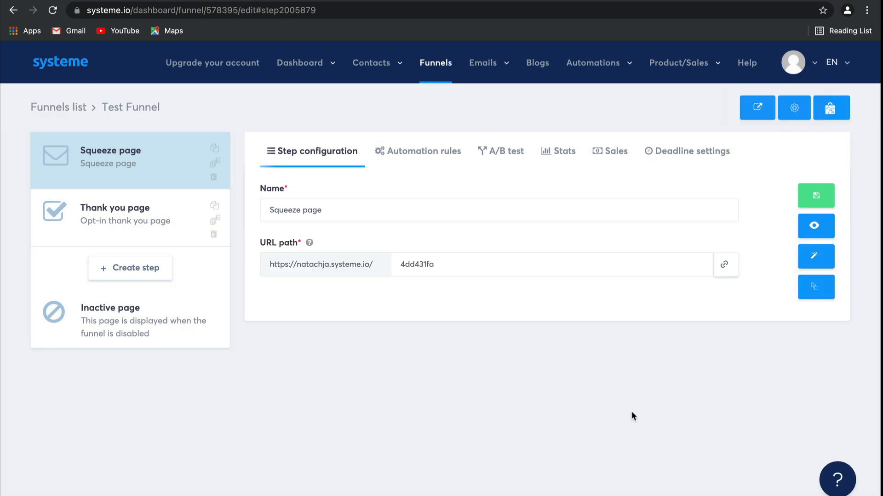
mouse_move(821, 87)
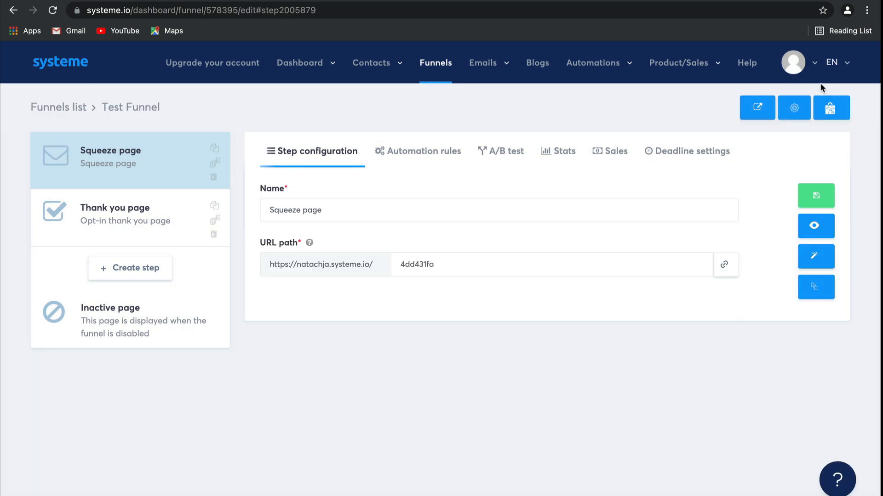
left_click(792, 63)
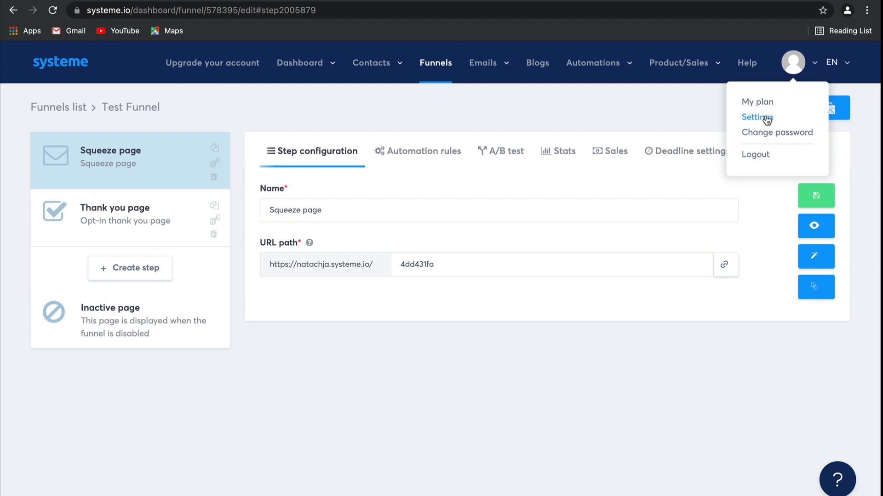
left_click(669, 360)
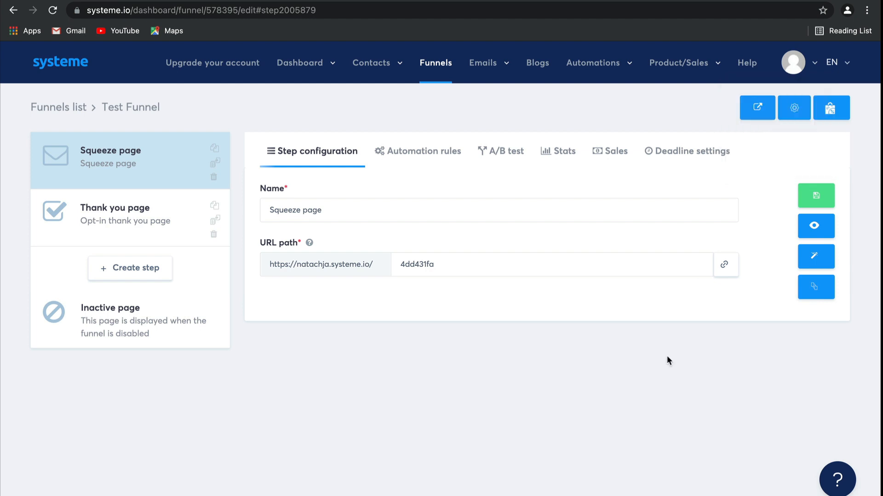